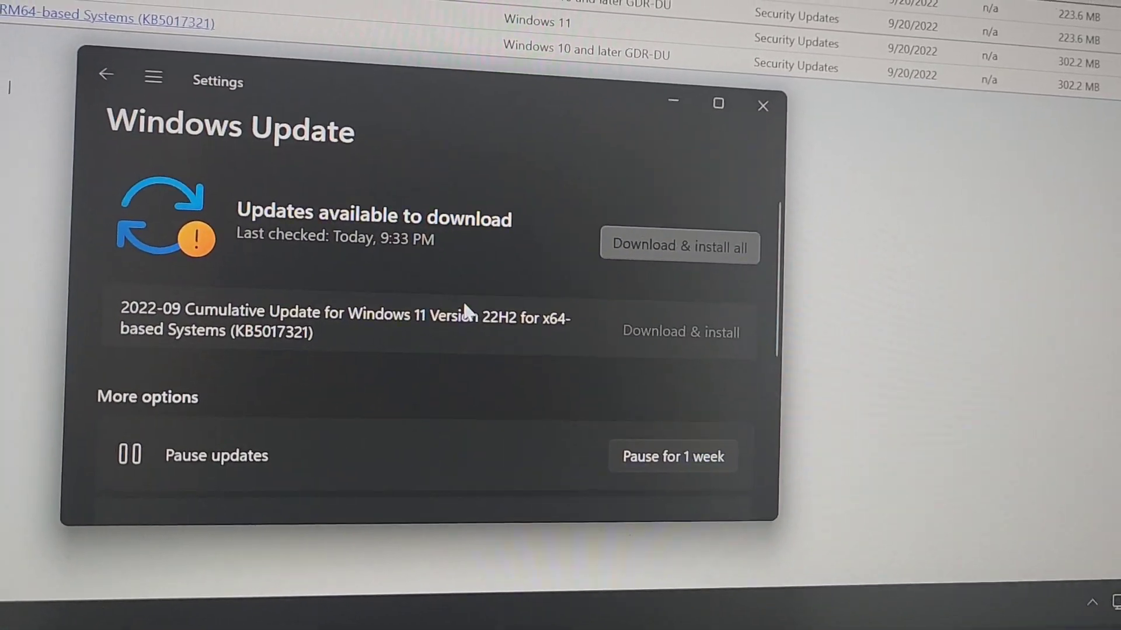
Step: Download the x64 KB5017321 .msu package from the Microsoft Update Catalog
click(678, 247)
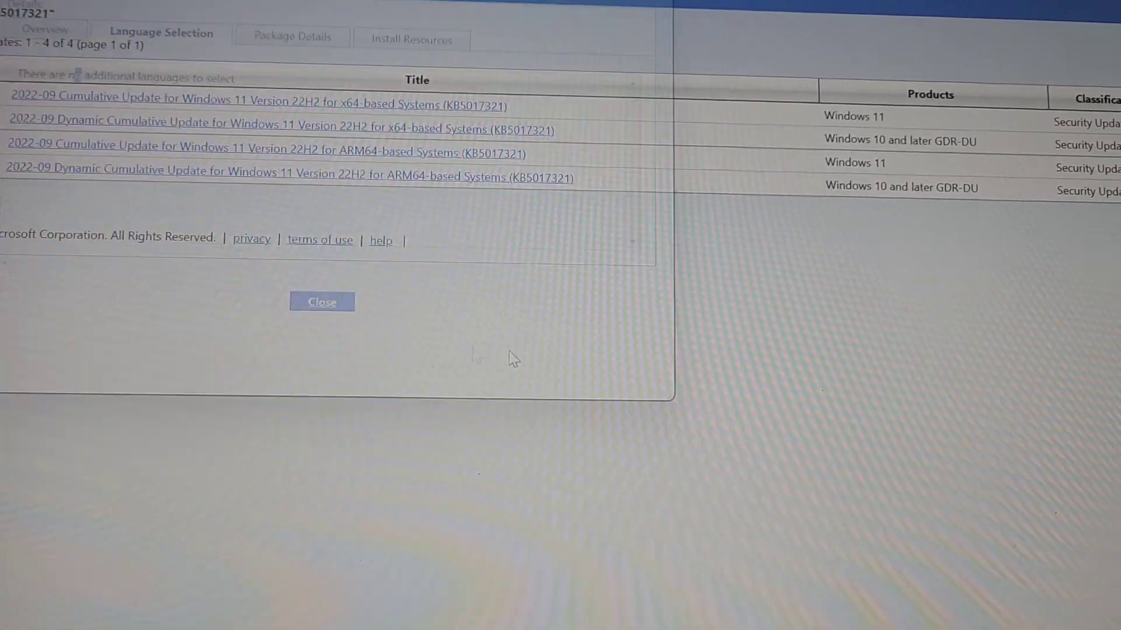
click(322, 301)
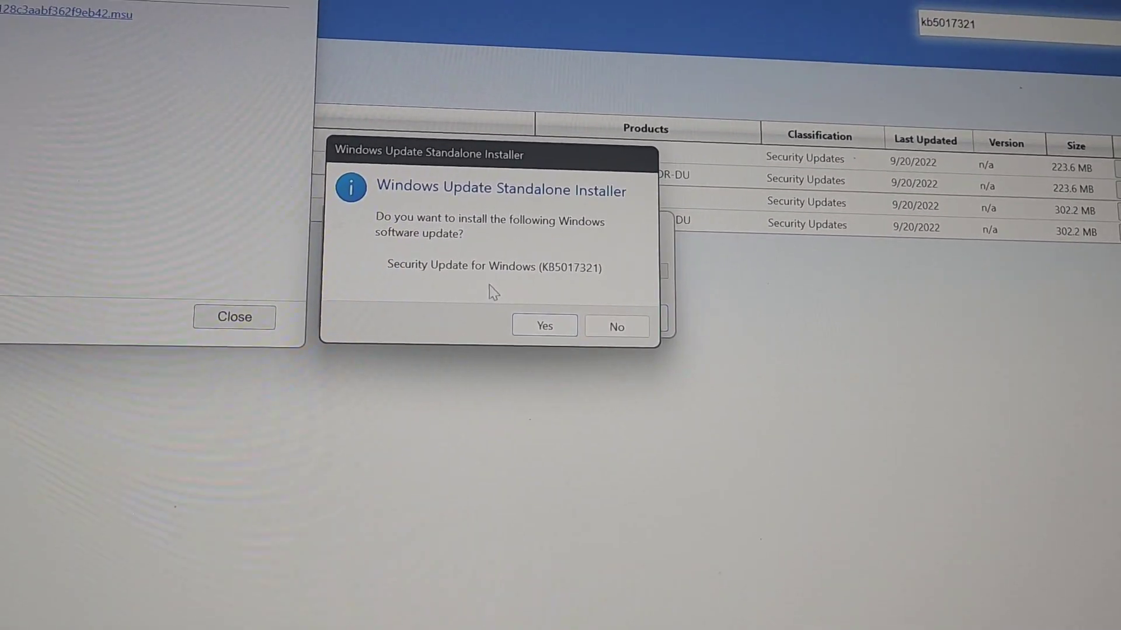
Step: Approve installing the KB5017321 security update with Yes
click(543, 326)
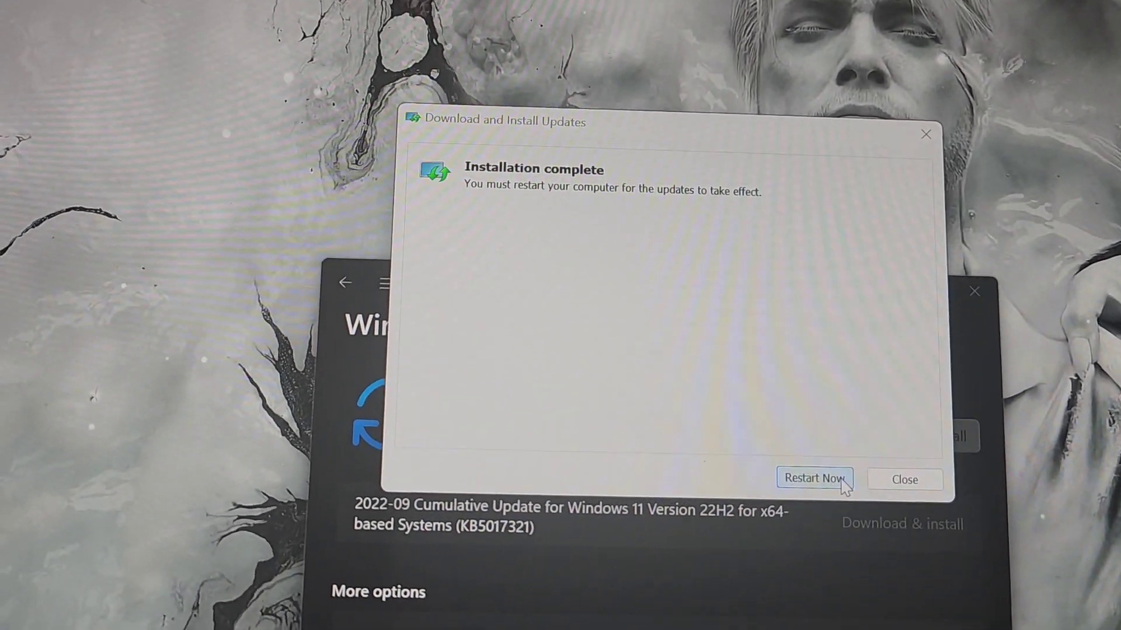
click(814, 479)
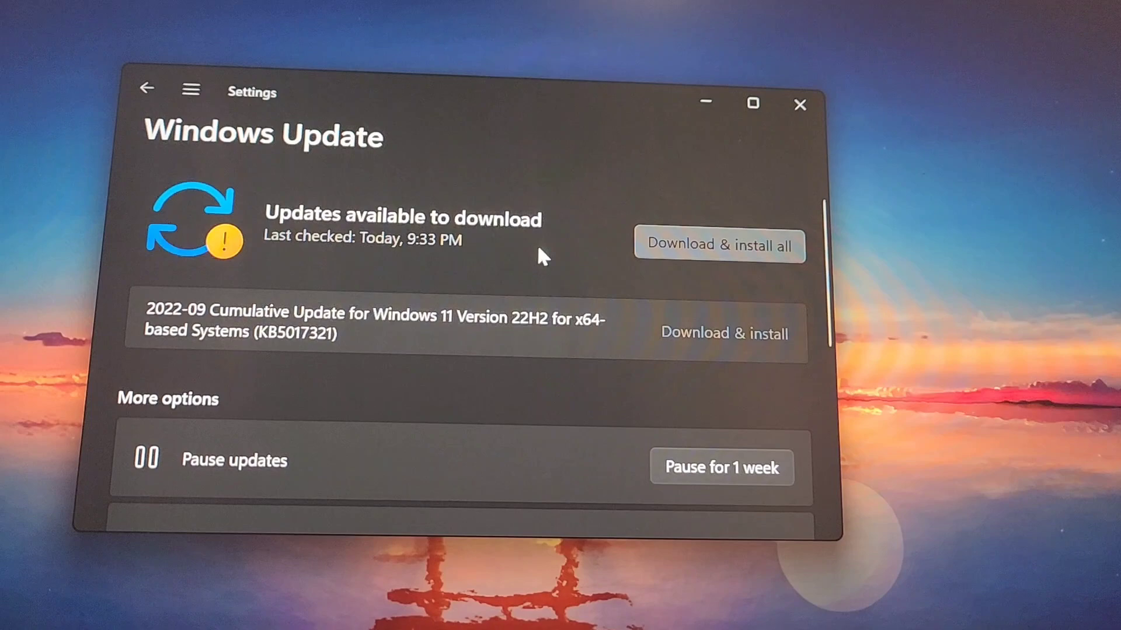
Step: Refresh the Windows Update status and run a fresh check for updates
click(723, 333)
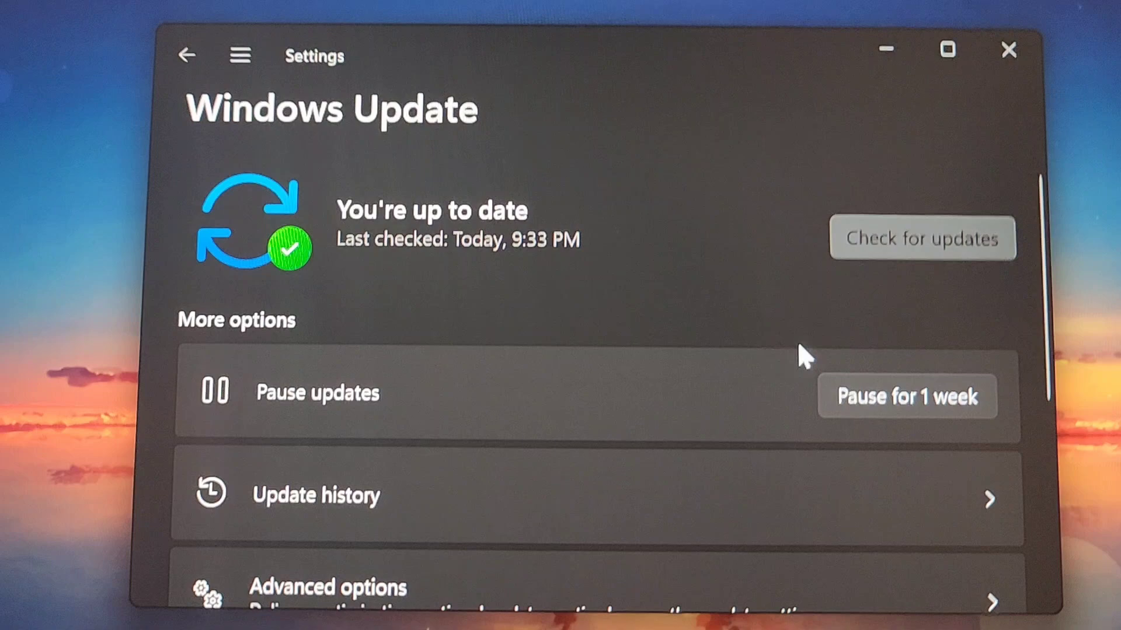
click(921, 238)
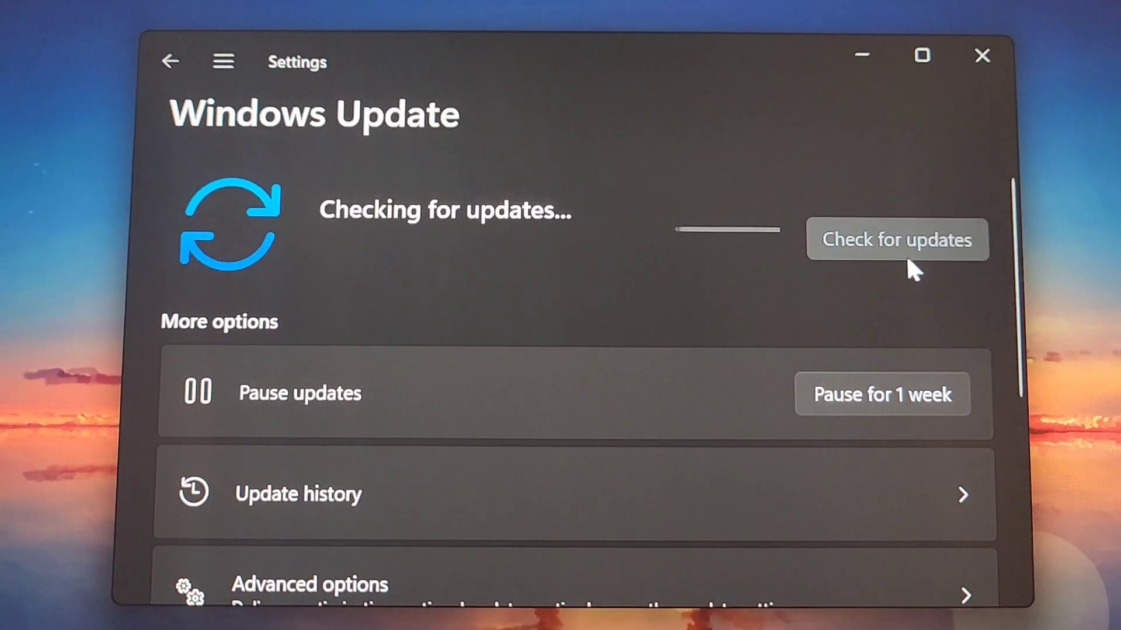